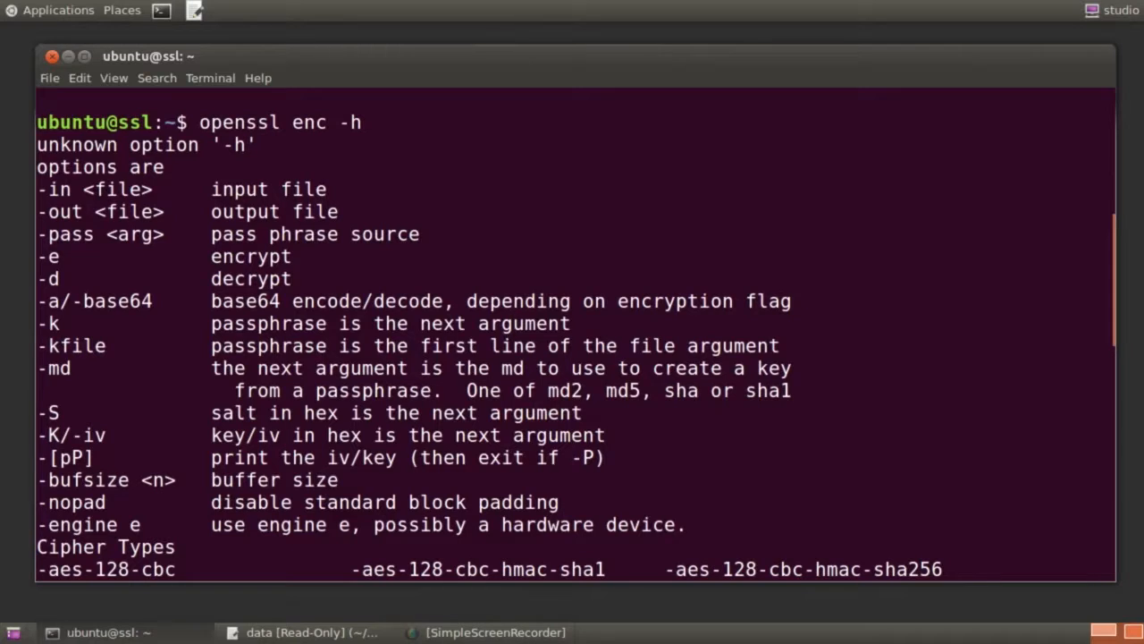
scroll("down", 3)
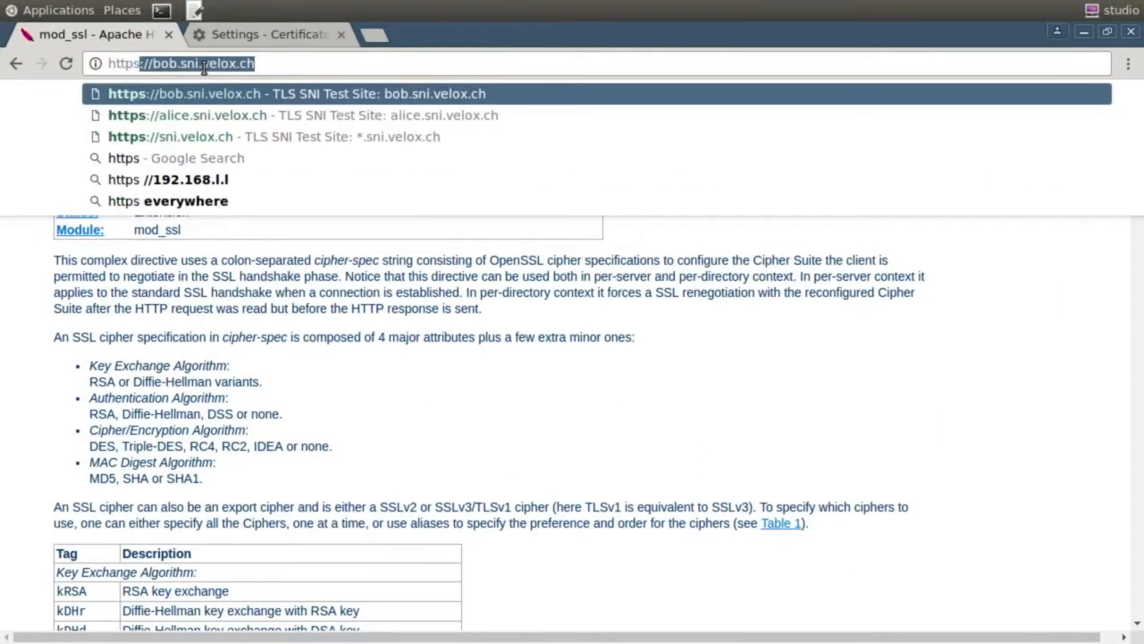
type("stu")
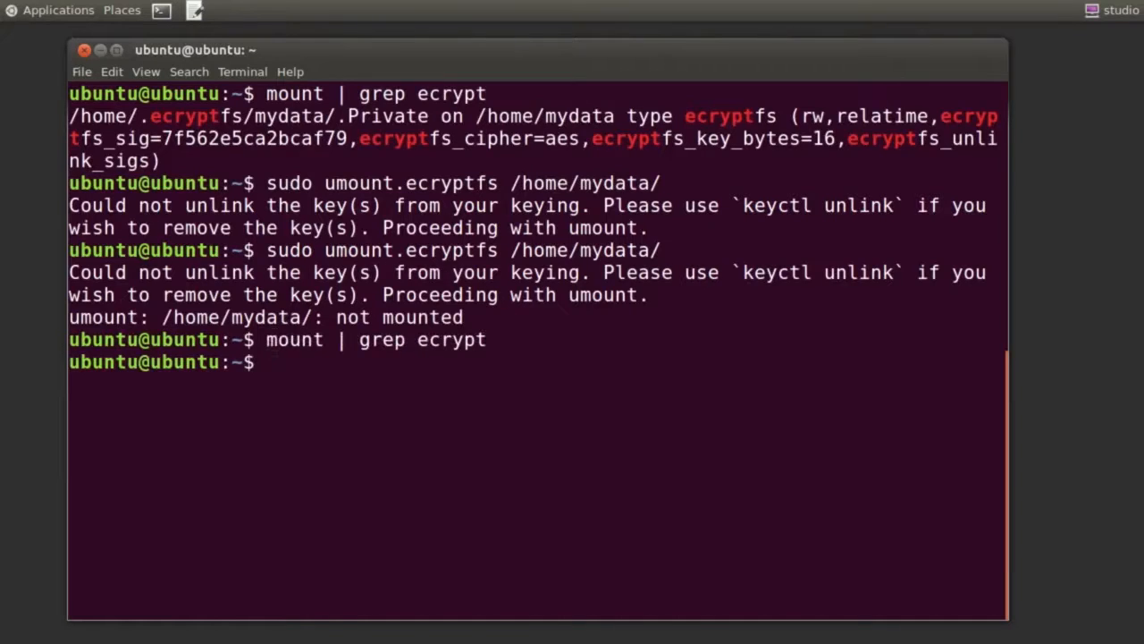
type("su")
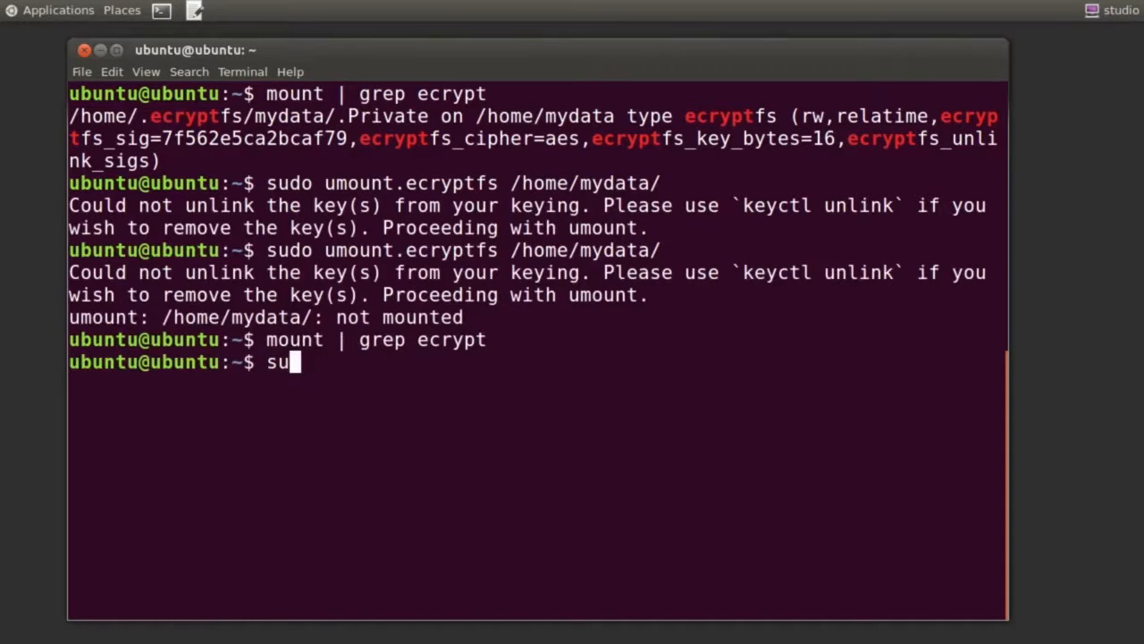